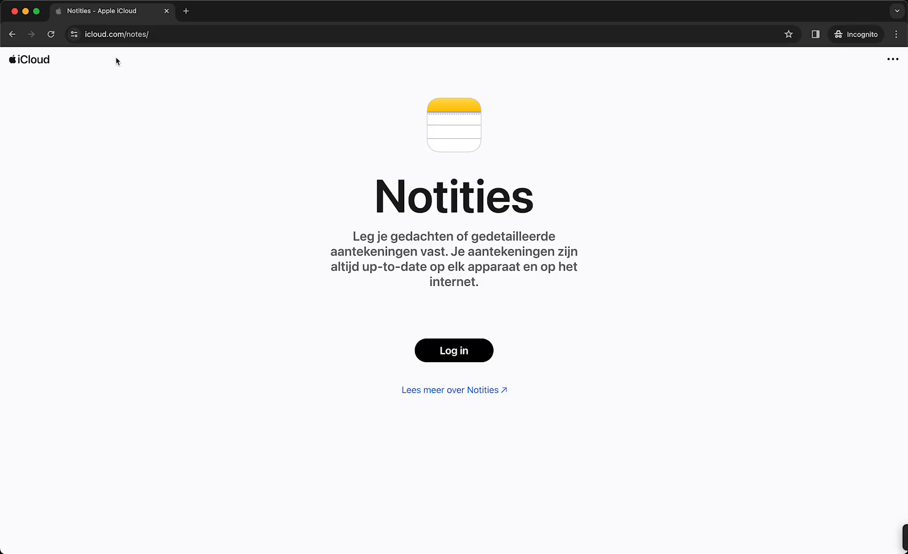
{"action": "mouse_move", "coordinate": [91, 50]}
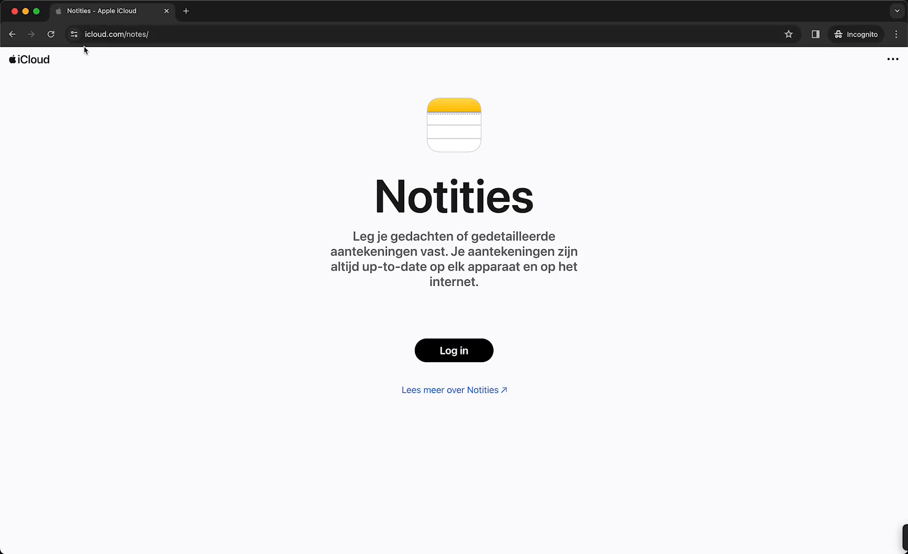
{"action": "mouse_move", "coordinate": [132, 44]}
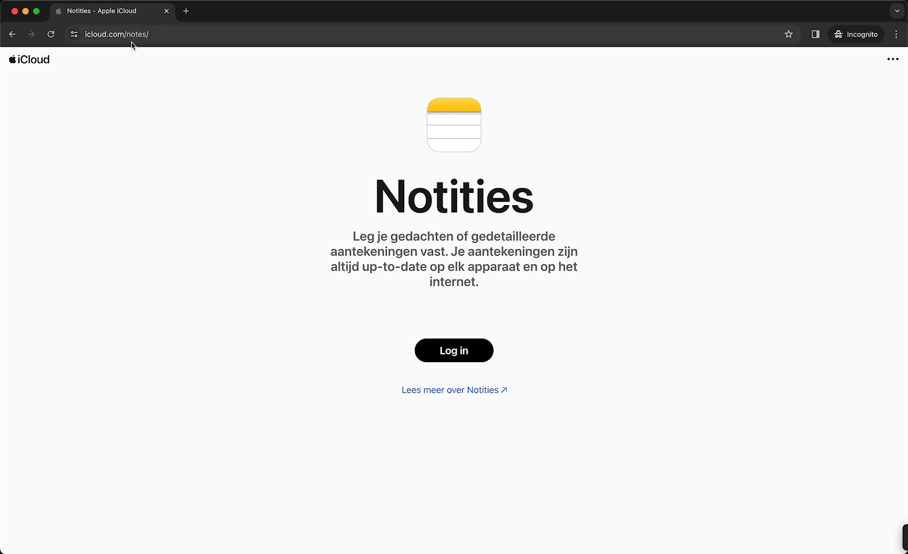
{"action": "mouse_move", "coordinate": [105, 55]}
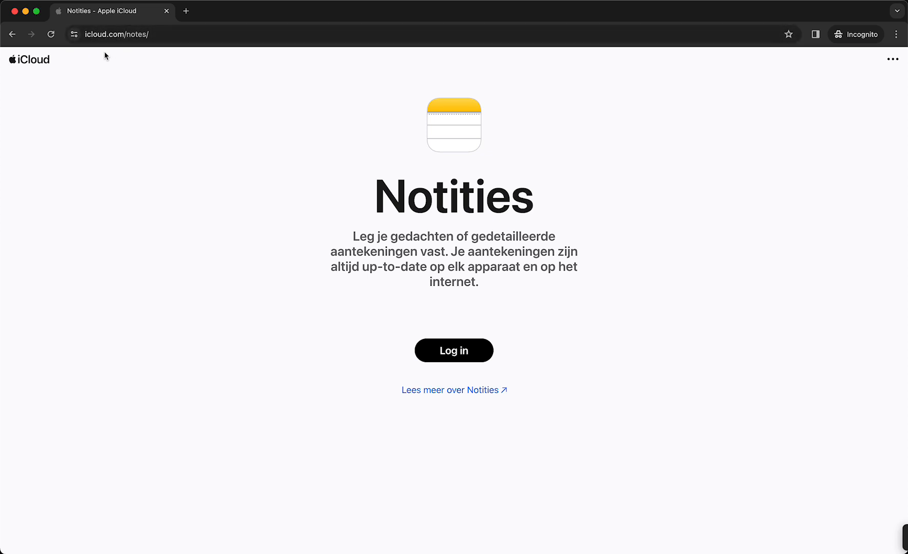
{"action": "mouse_move", "coordinate": [408, 160]}
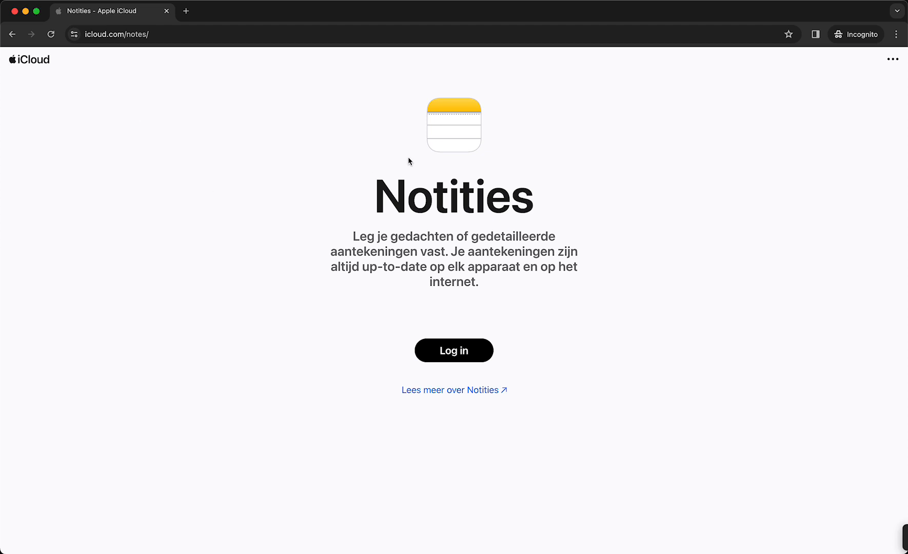
{"action": "mouse_move", "coordinate": [329, 206]}
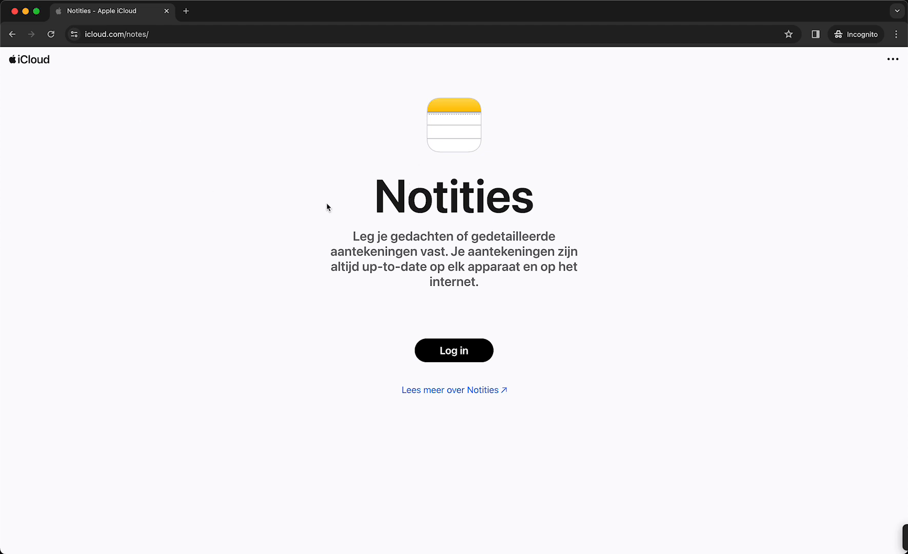
{"action": "mouse_move", "coordinate": [267, 190]}
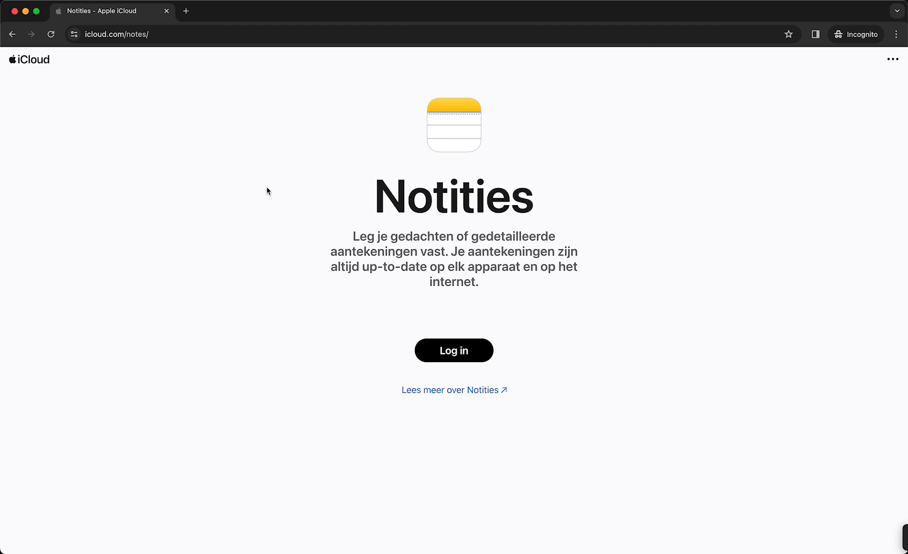
{"action": "mouse_move", "coordinate": [268, 223]}
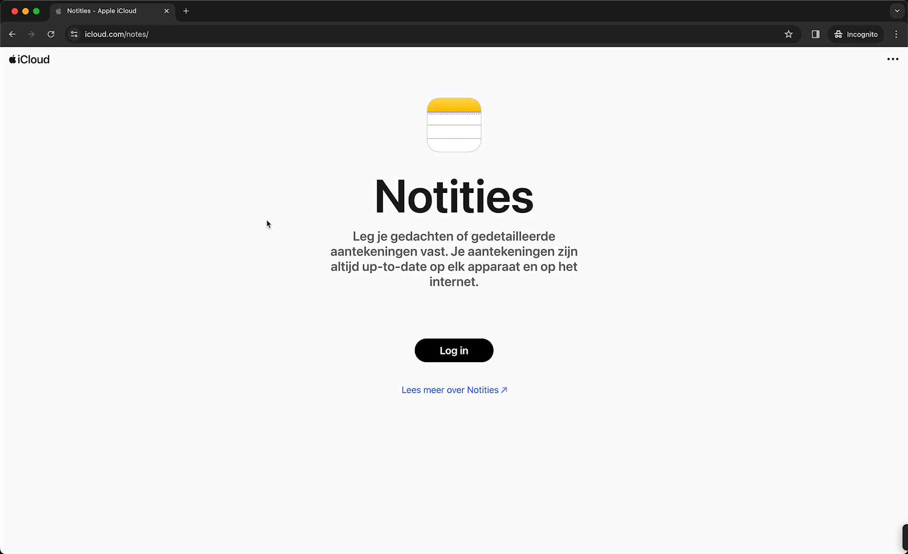
{"action": "mouse_move", "coordinate": [385, 171]}
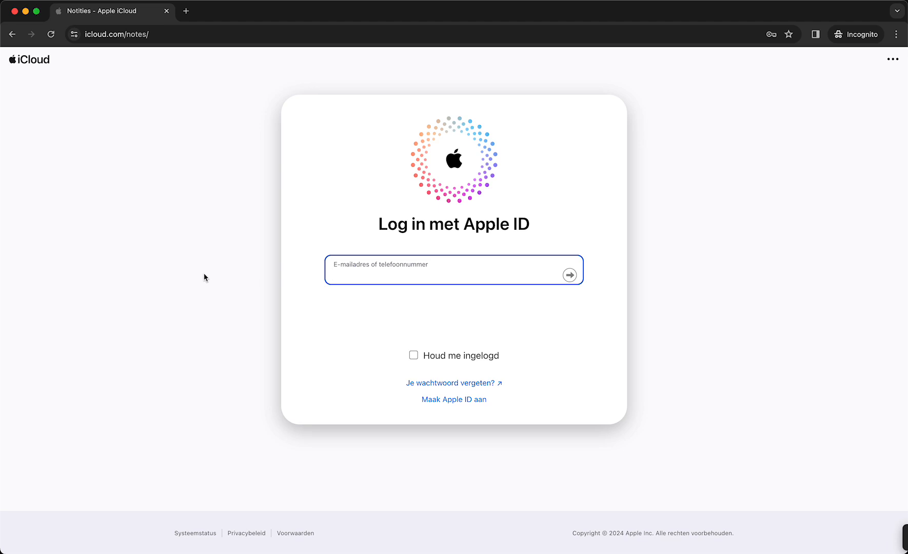
{"action": "mouse_move", "coordinate": [429, 405]}
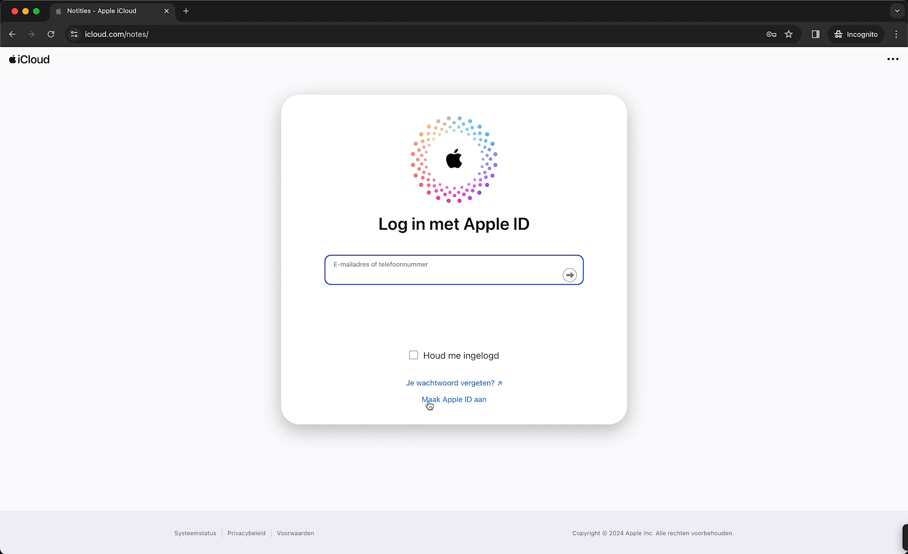
{"action": "mouse_move", "coordinate": [294, 375]}
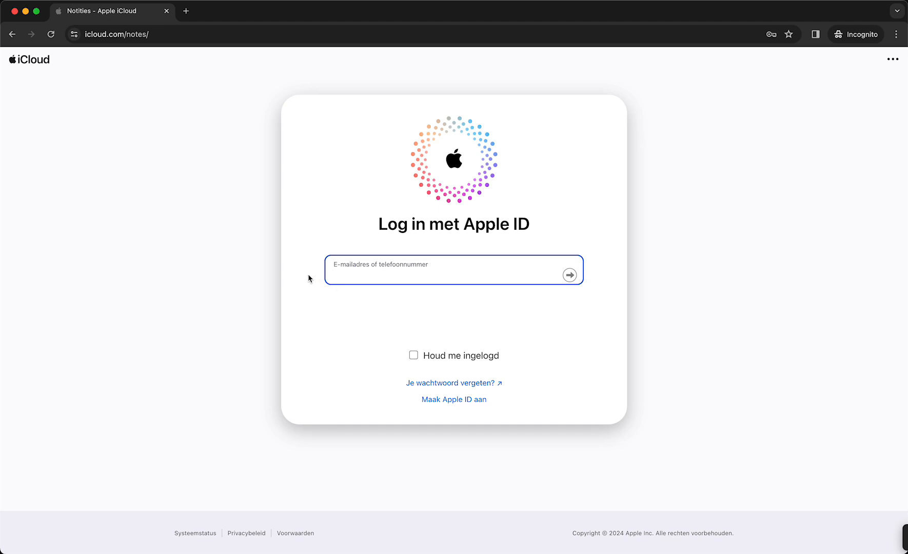
{"action": "mouse_move", "coordinate": [295, 278]}
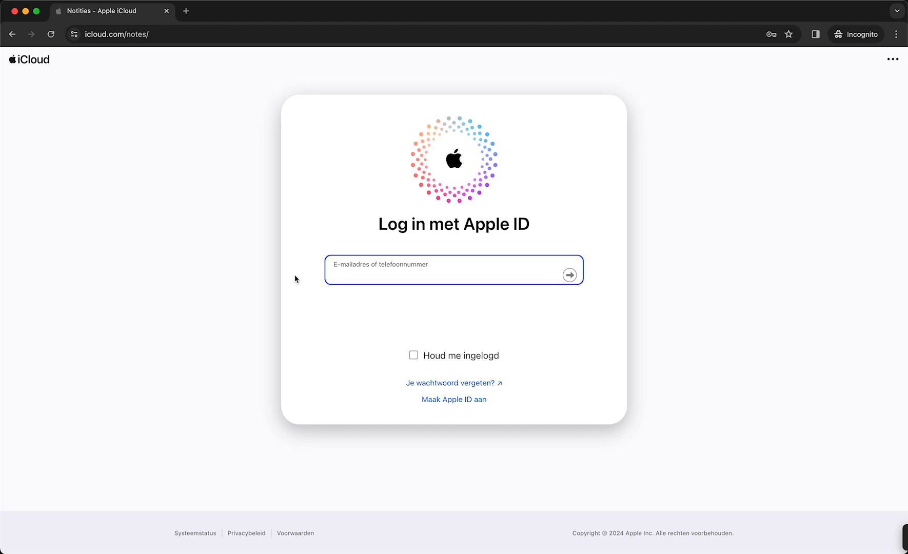
{"action": "mouse_move", "coordinate": [320, 302]}
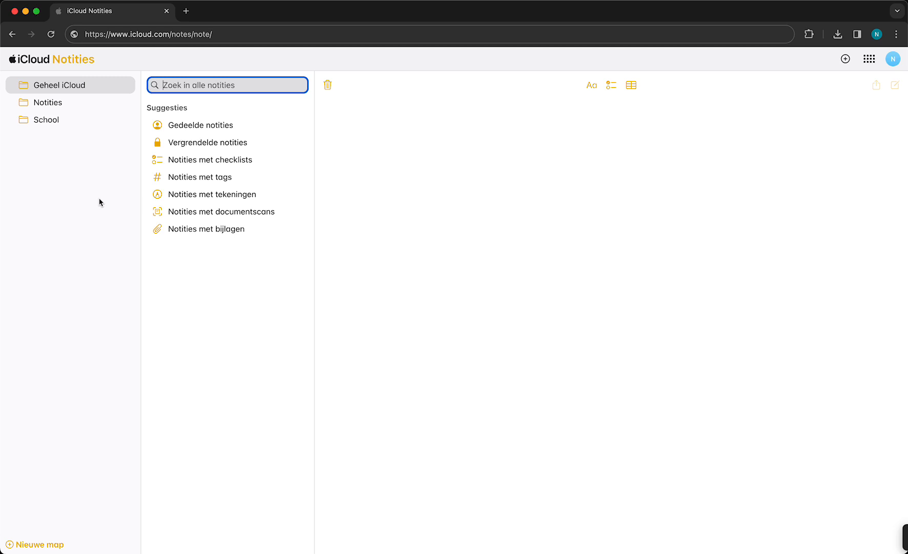
{"action": "mouse_move", "coordinate": [347, 120]}
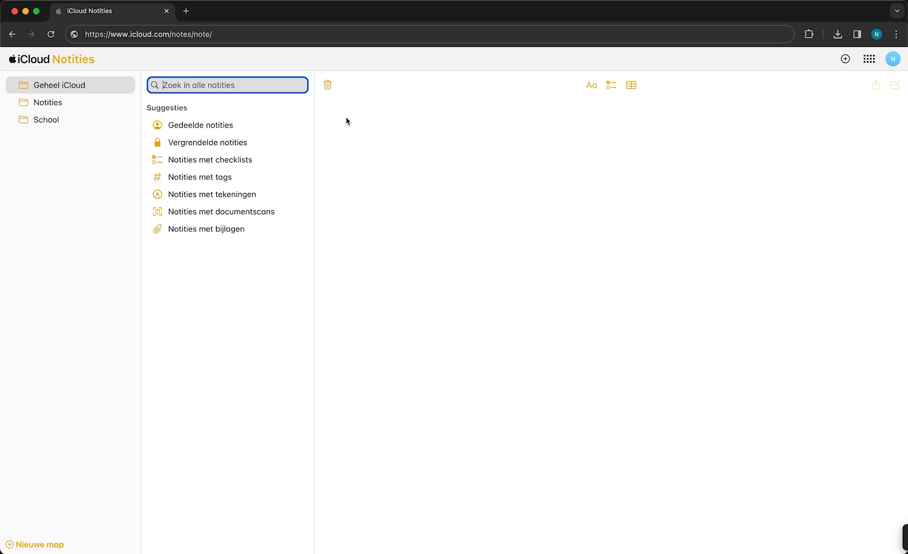
{"action": "mouse_move", "coordinate": [872, 100]}
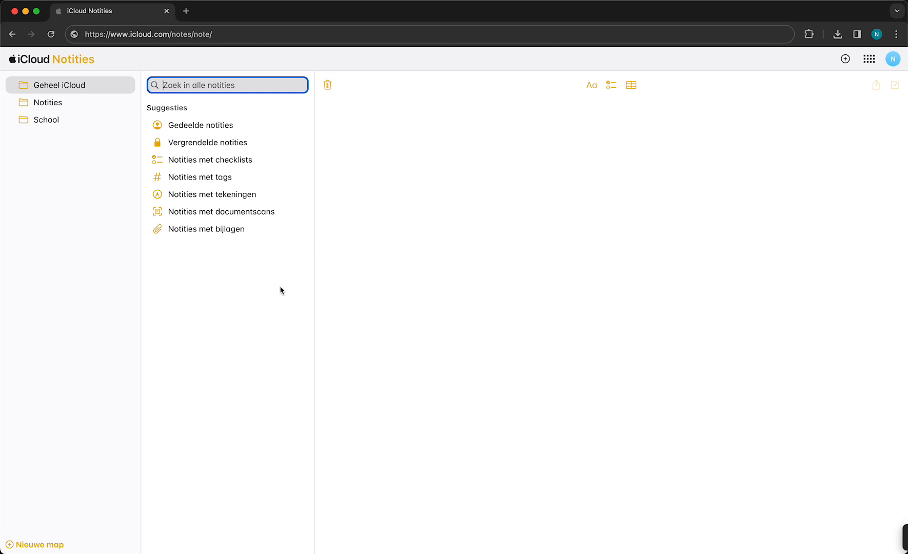
{"action": "mouse_move", "coordinate": [264, 303]}
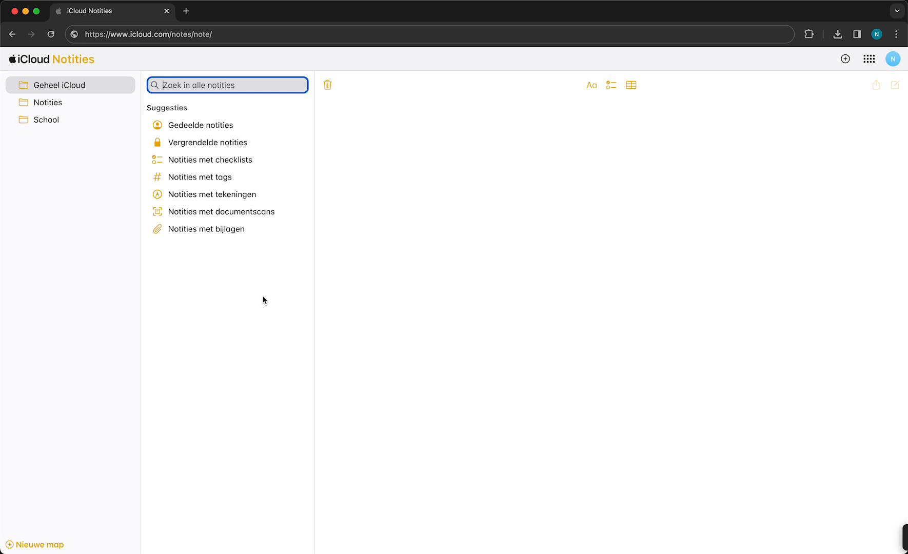
{"action": "mouse_move", "coordinate": [327, 317]}
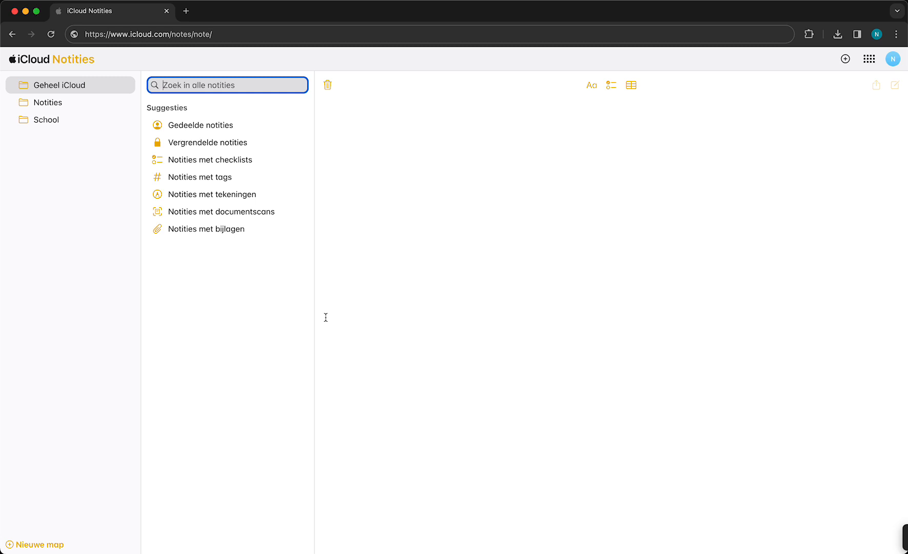
{"action": "mouse_move", "coordinate": [784, 208]}
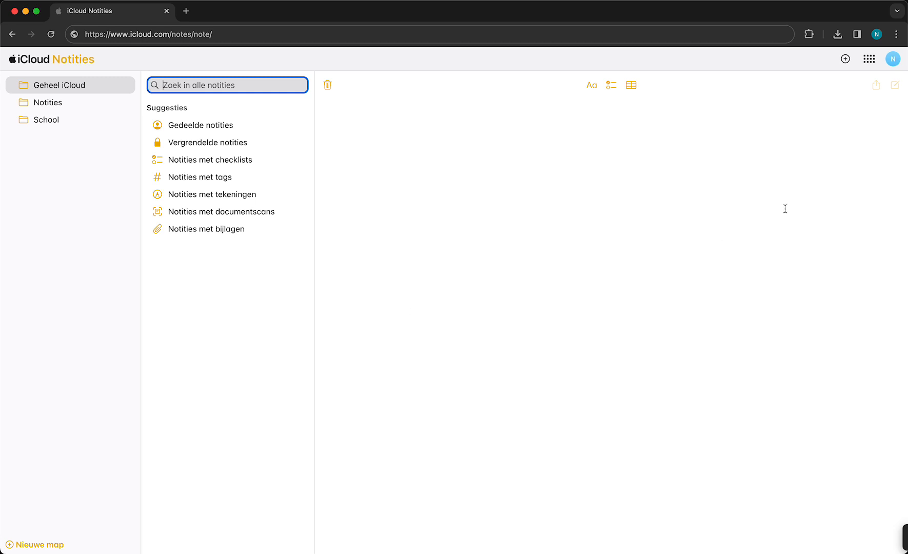
{"action": "mouse_move", "coordinate": [847, 128]}
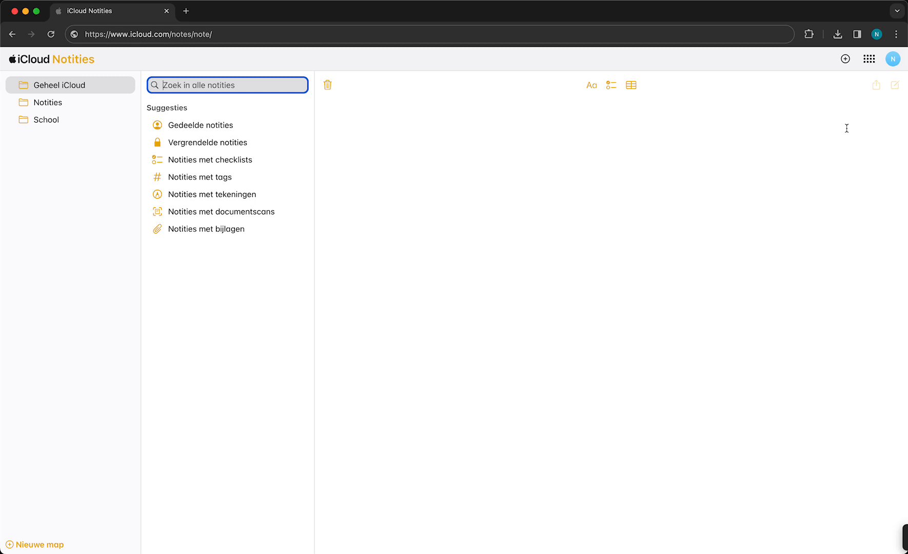
Reveal Chrome's save-and-share options with 'Snelkoppeling maken…' over iCloud Notes
{"action": "left_click", "coordinate": [896, 32]}
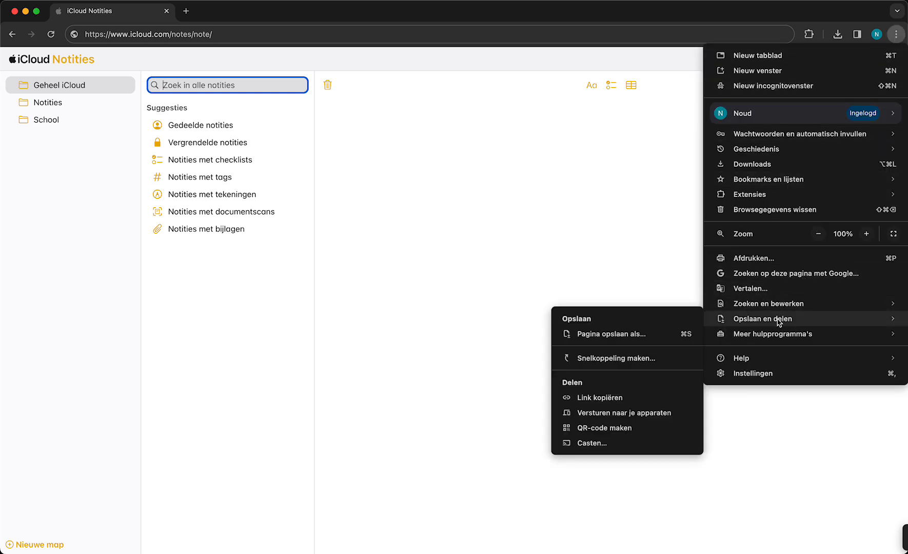
{"action": "mouse_move", "coordinate": [744, 323]}
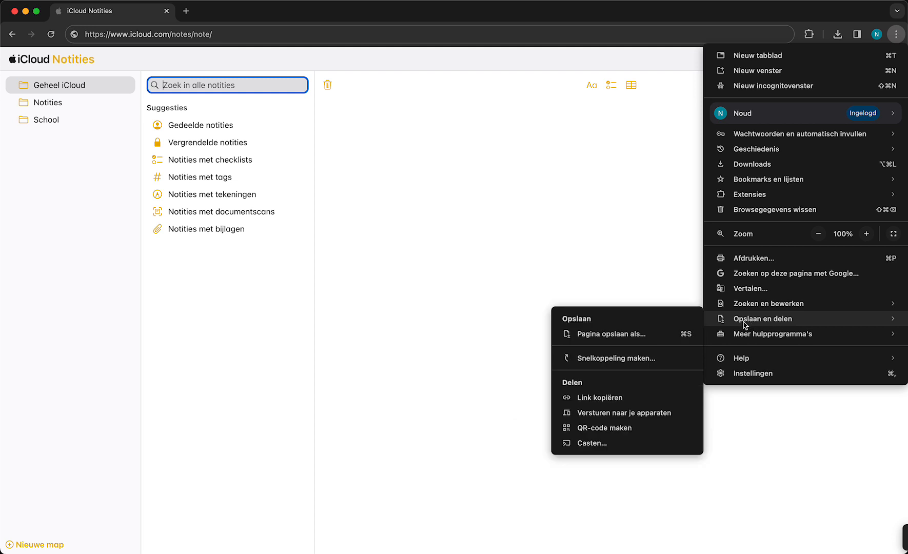